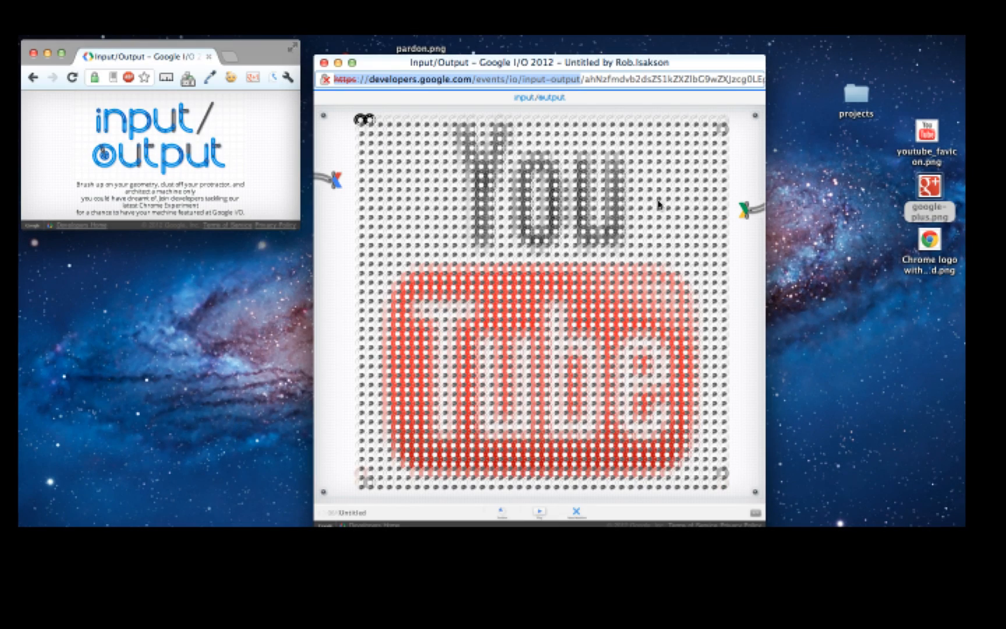
{"action": "mouse_move", "coordinate": [636, 69]}
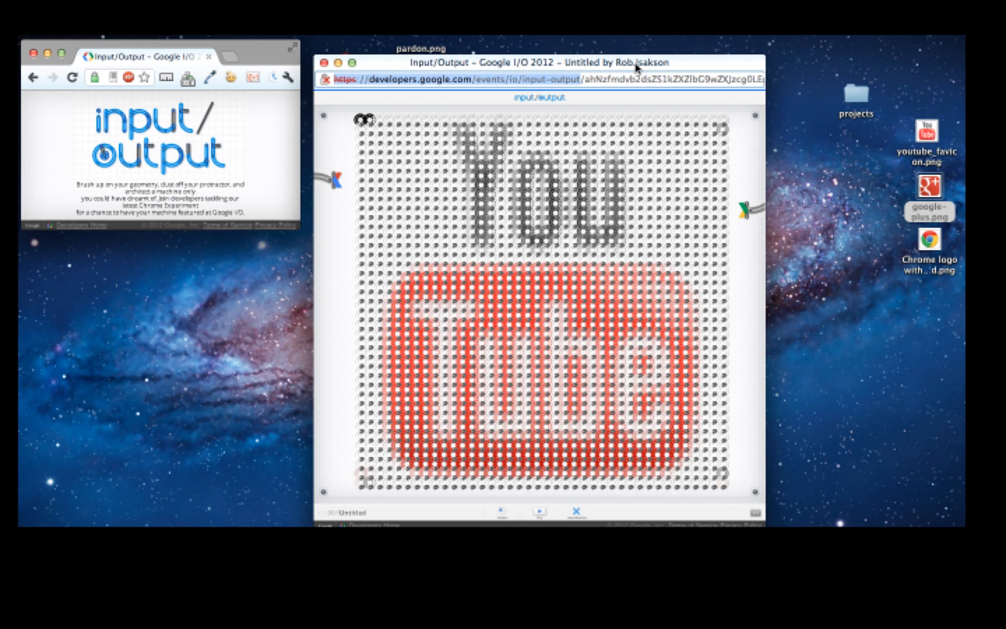
{"action": "mouse_move", "coordinate": [514, 61]}
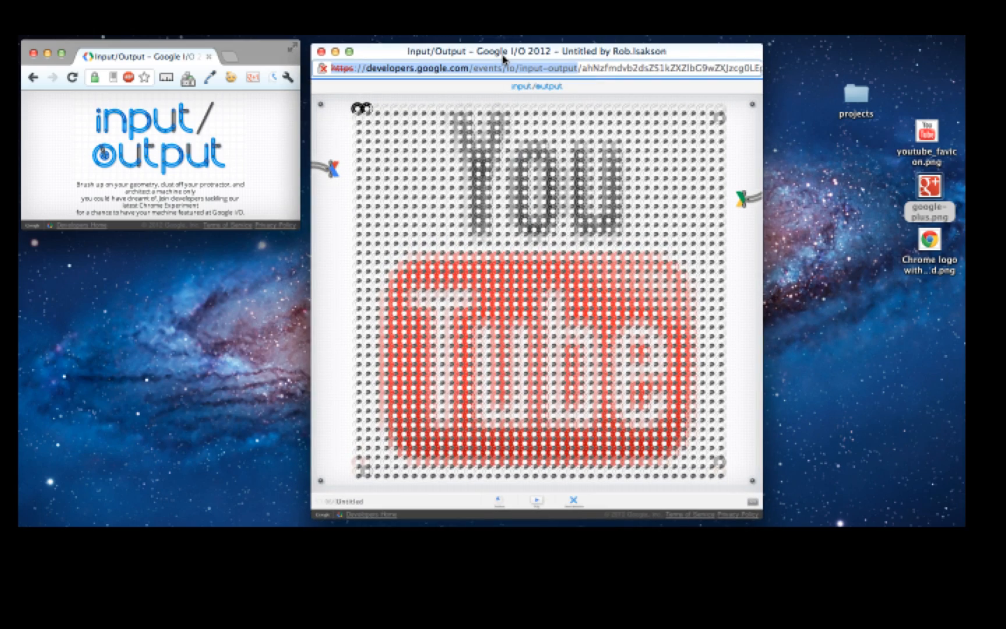
{"action": "mouse_move", "coordinate": [708, 212]}
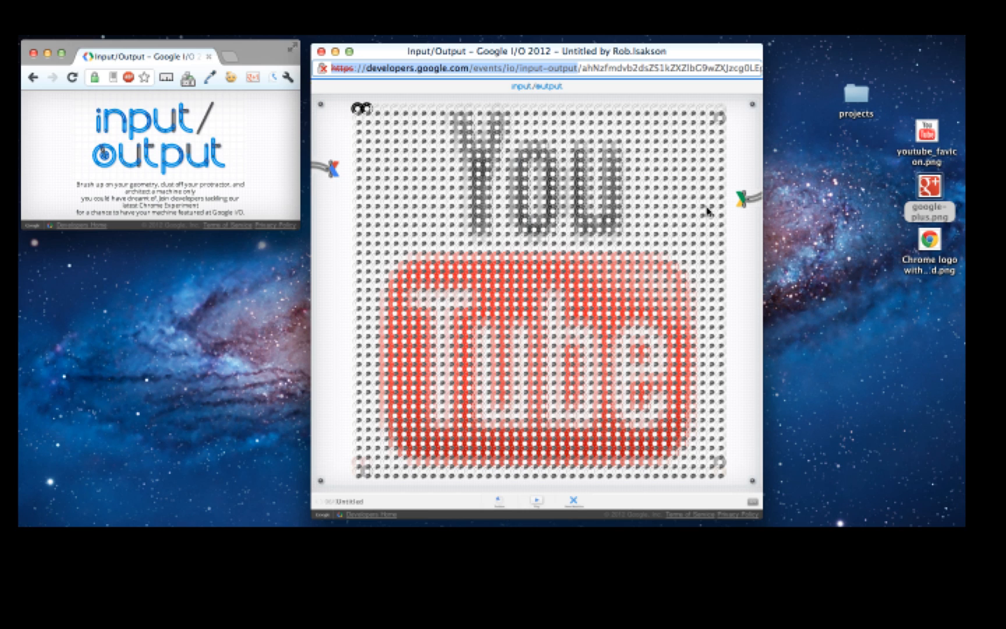
{"action": "mouse_move", "coordinate": [637, 316]}
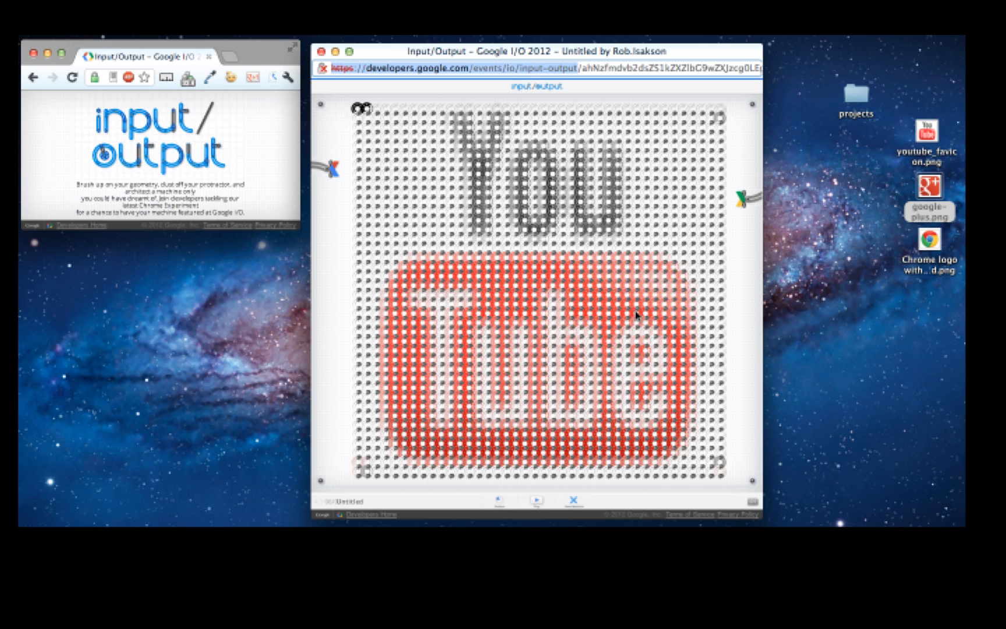
{"action": "mouse_move", "coordinate": [442, 210]}
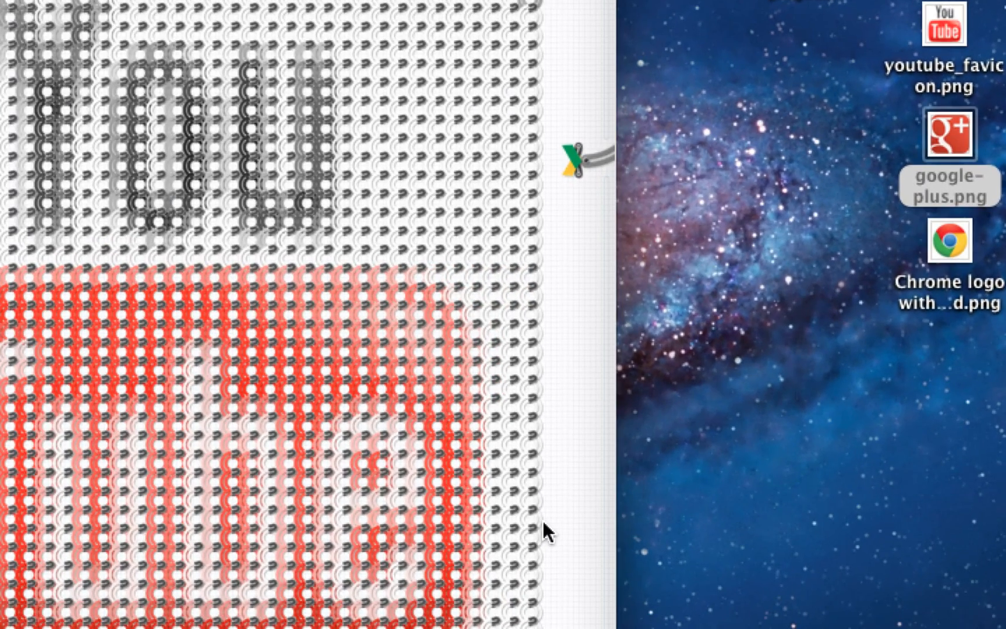
{"action": "mouse_move", "coordinate": [940, 94]}
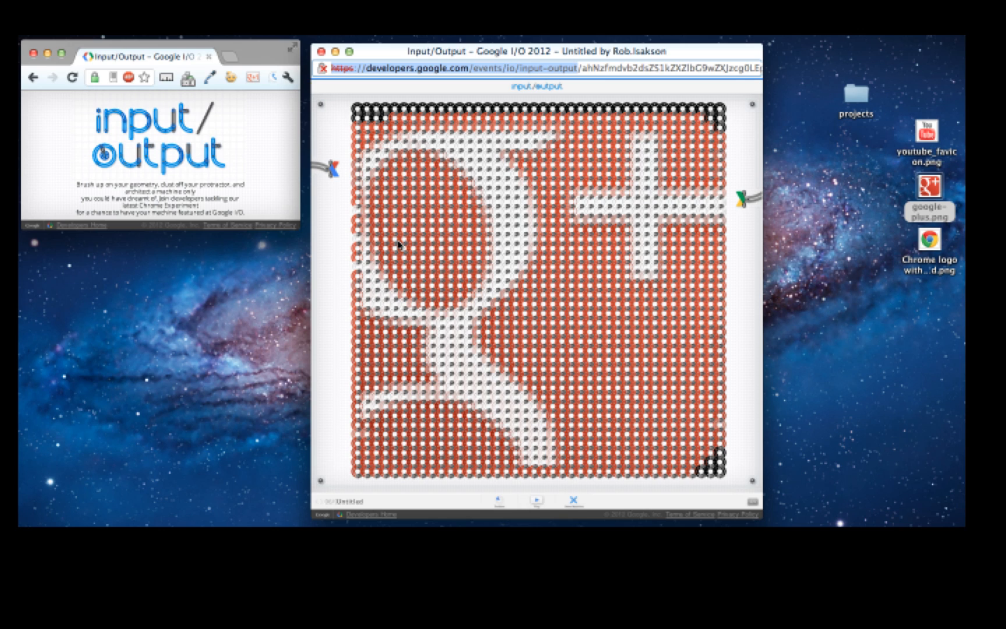
{"action": "mouse_move", "coordinate": [457, 303]}
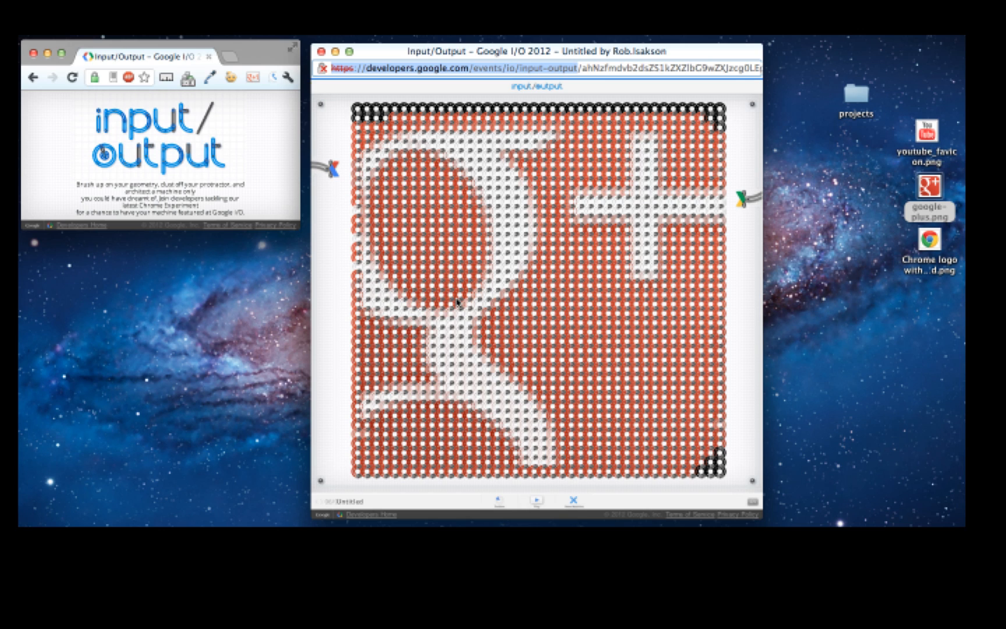
{"action": "mouse_move", "coordinate": [930, 263]}
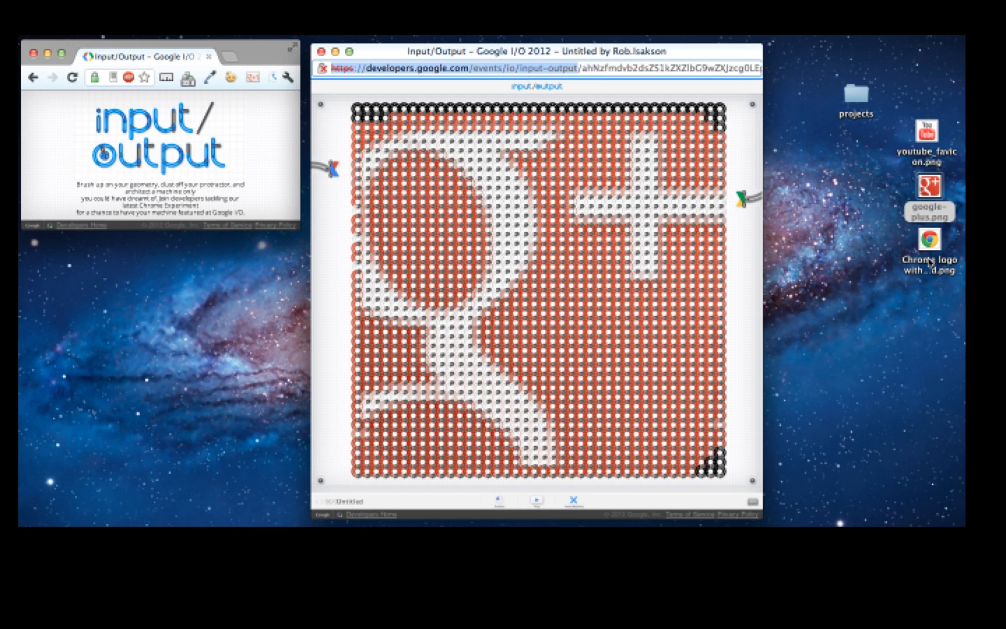
- Select the Chrome logo PNG on the desktop to drag it onto the peg board
{"action": "left_click", "coordinate": [930, 242]}
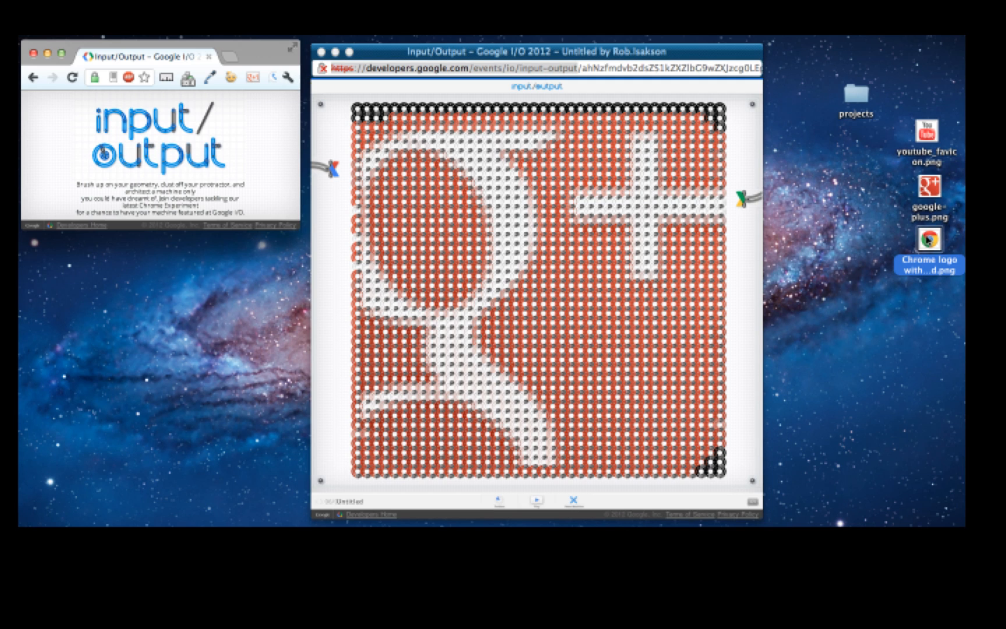
{"action": "mouse_move", "coordinate": [635, 252]}
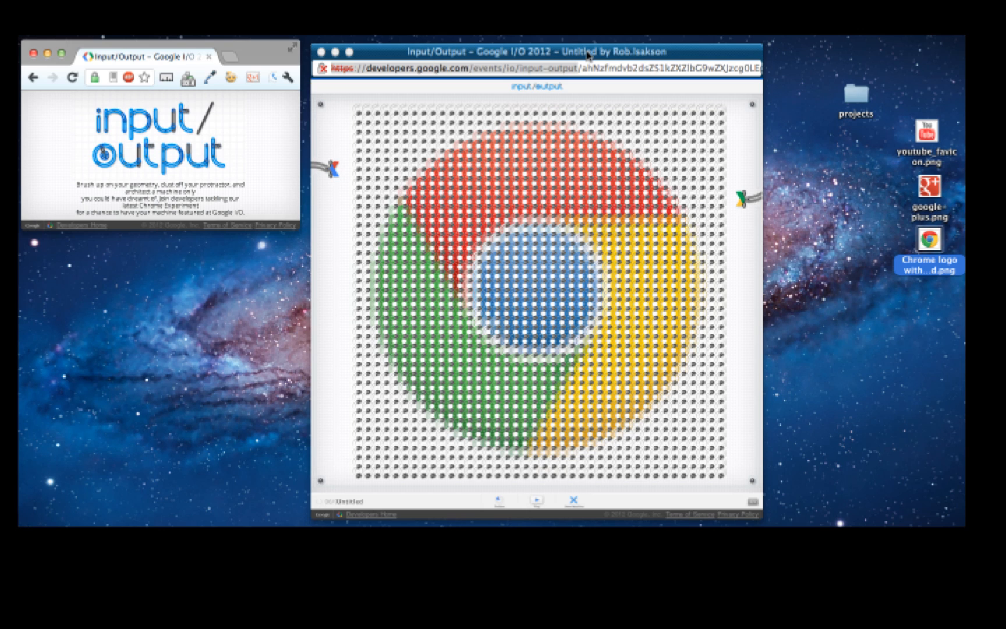
{"action": "mouse_move", "coordinate": [382, 251]}
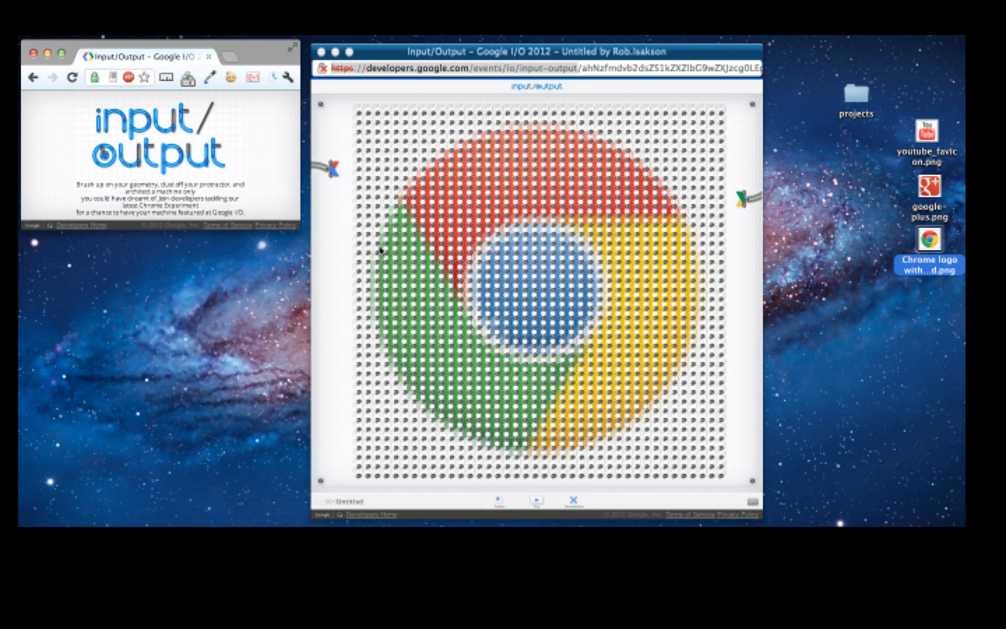
{"action": "mouse_move", "coordinate": [580, 313]}
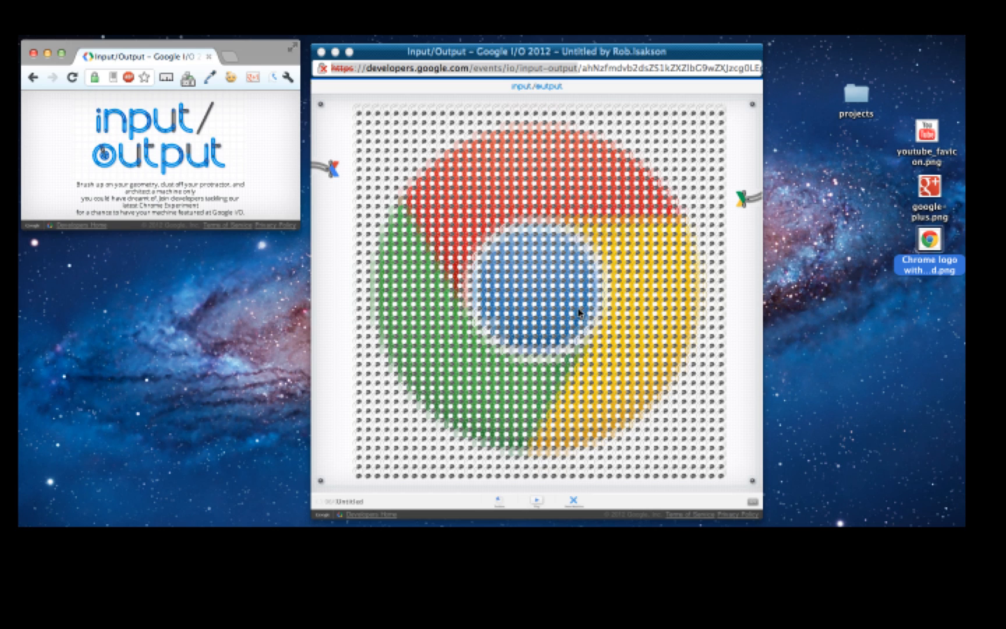
{"action": "mouse_move", "coordinate": [612, 310]}
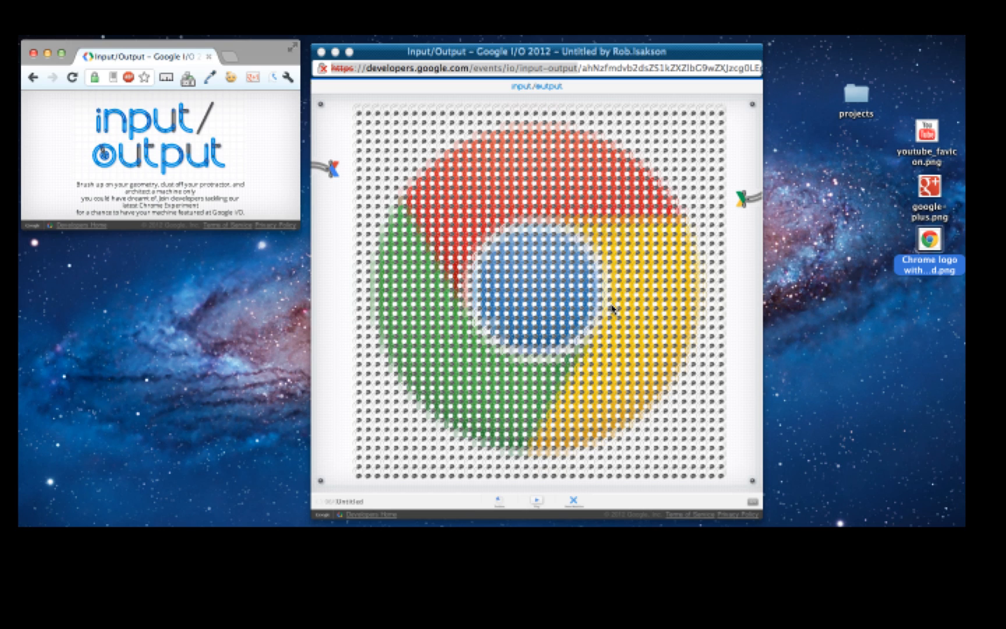
{"action": "mouse_move", "coordinate": [382, 178]}
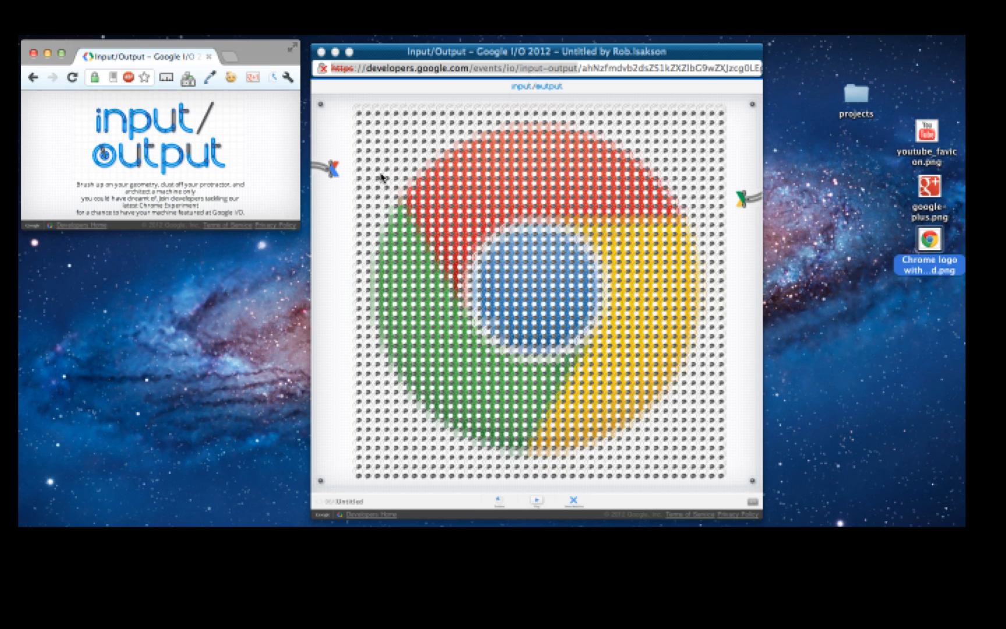
{"action": "mouse_move", "coordinate": [593, 262]}
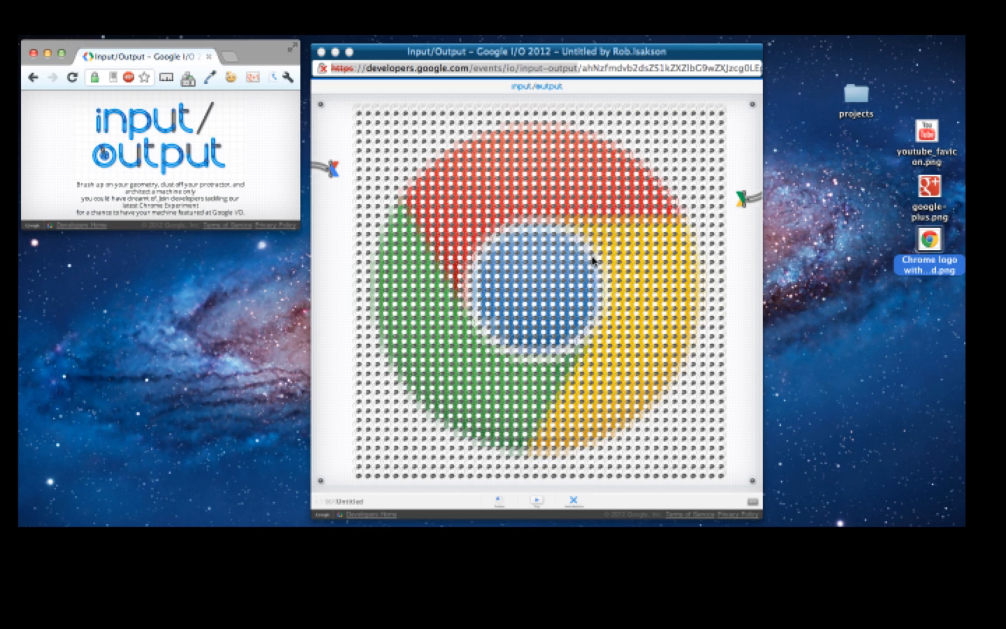
{"action": "mouse_move", "coordinate": [490, 221]}
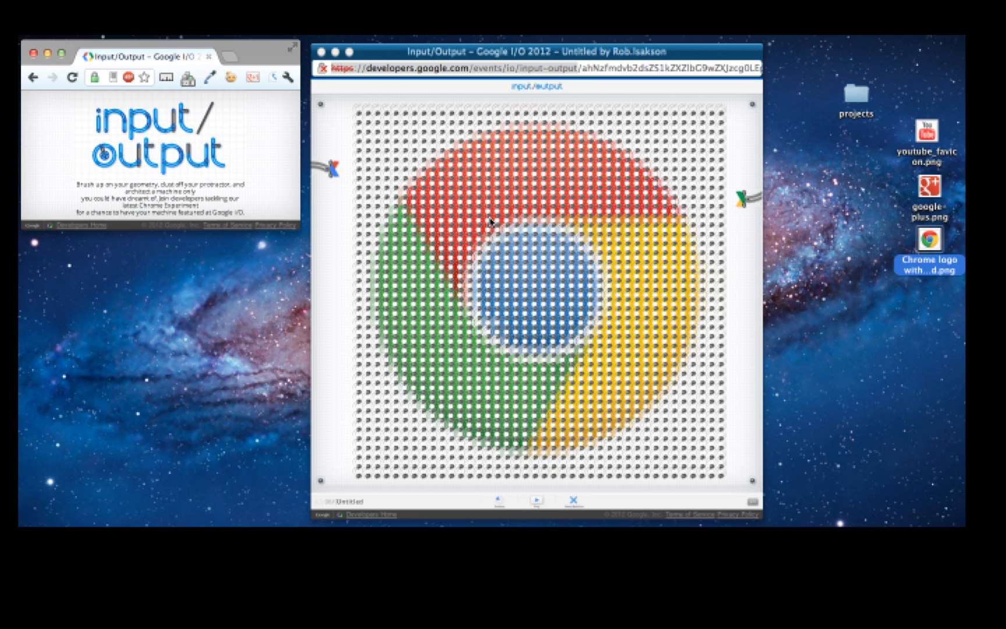
{"action": "mouse_move", "coordinate": [558, 273]}
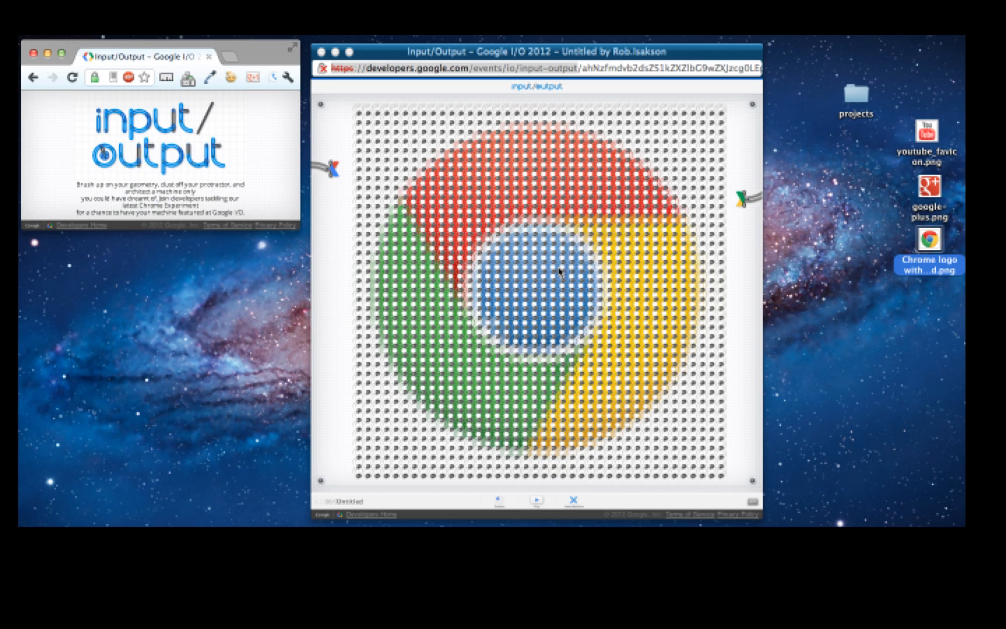
{"action": "mouse_move", "coordinate": [571, 301]}
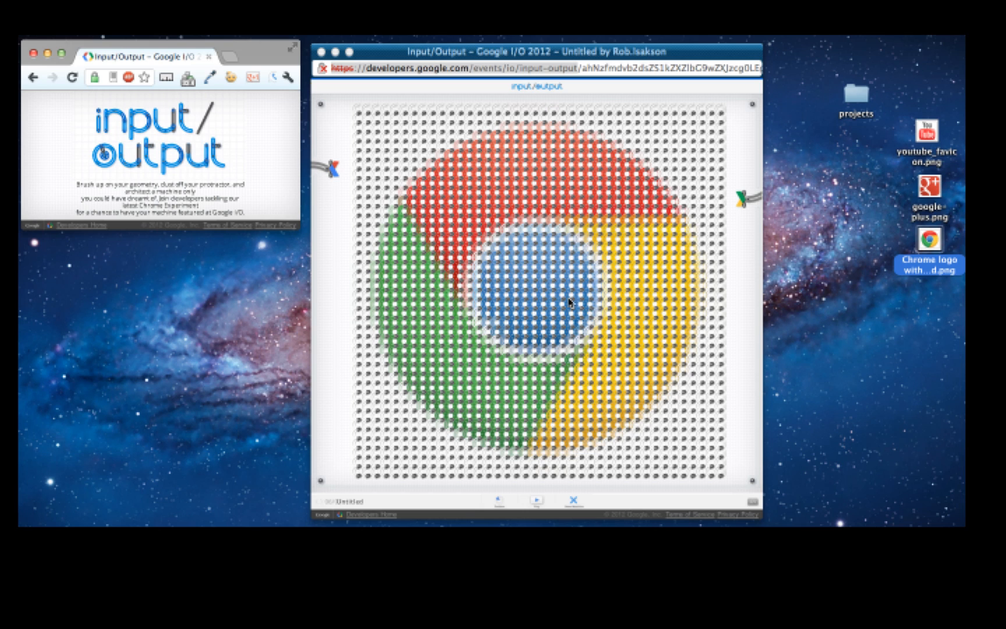
{"action": "mouse_move", "coordinate": [623, 331]}
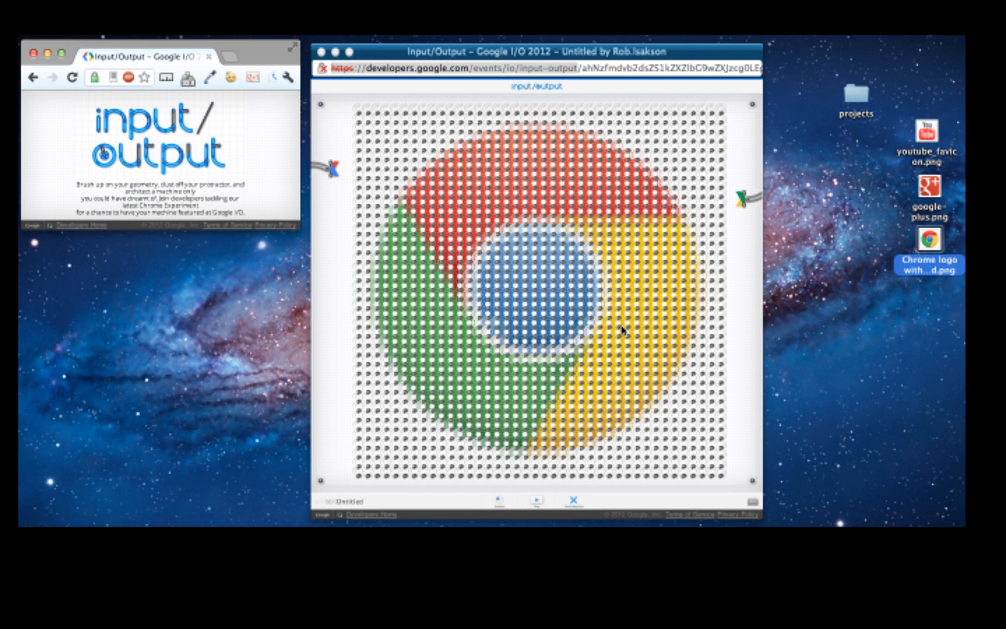
{"action": "mouse_move", "coordinate": [896, 212]}
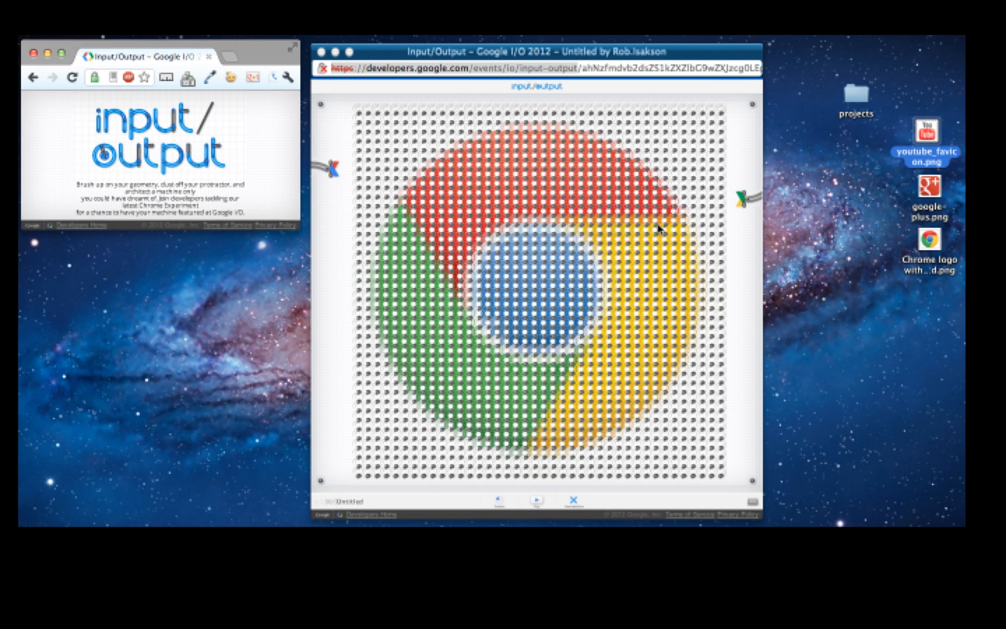
{"action": "mouse_move", "coordinate": [619, 257]}
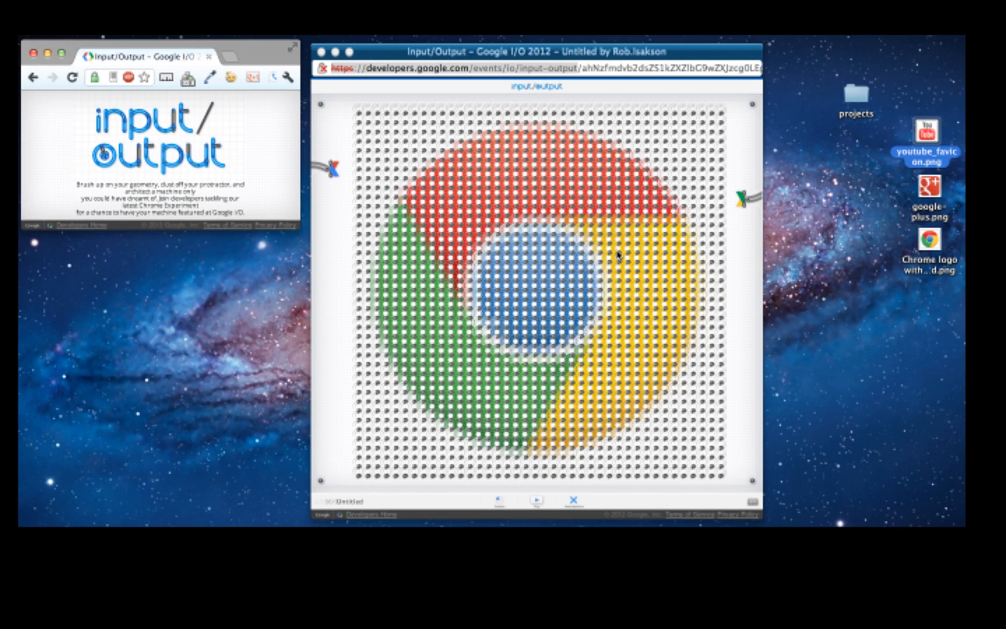